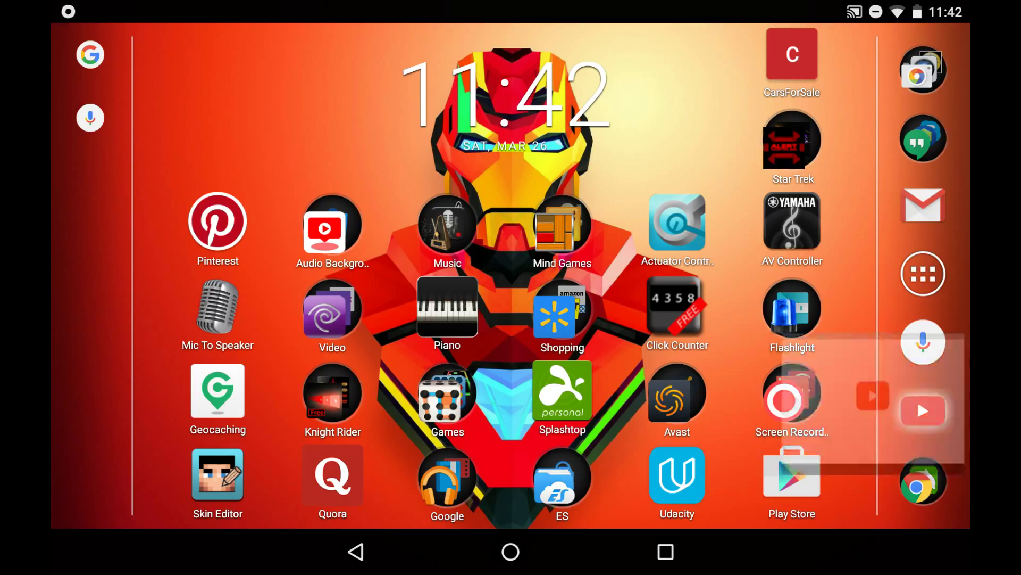
Launch YouTube, start the Q & A - 100 SUB SPECIAL! video, then leave for Google.
left_click(924, 411)
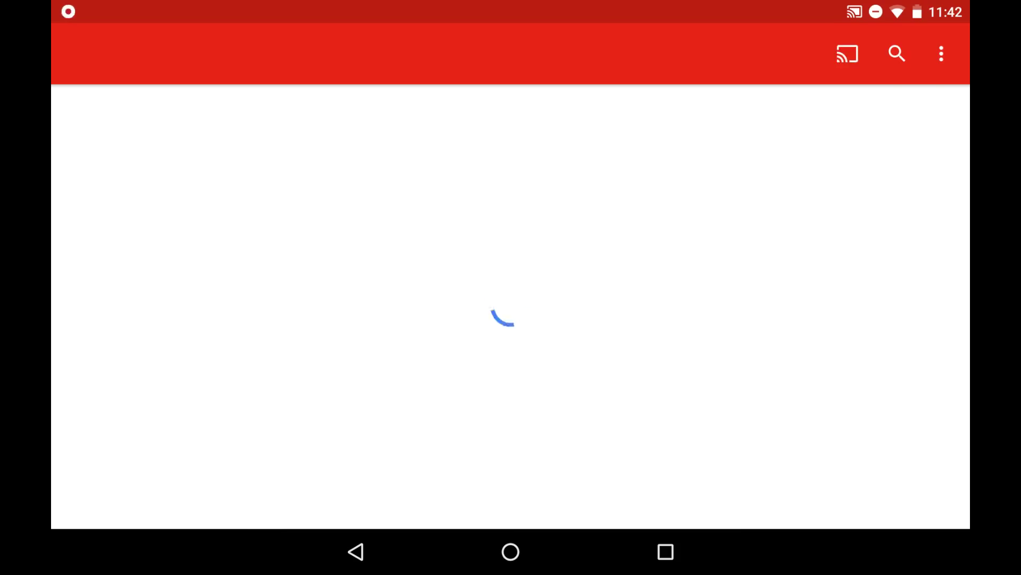
left_click(544, 53)
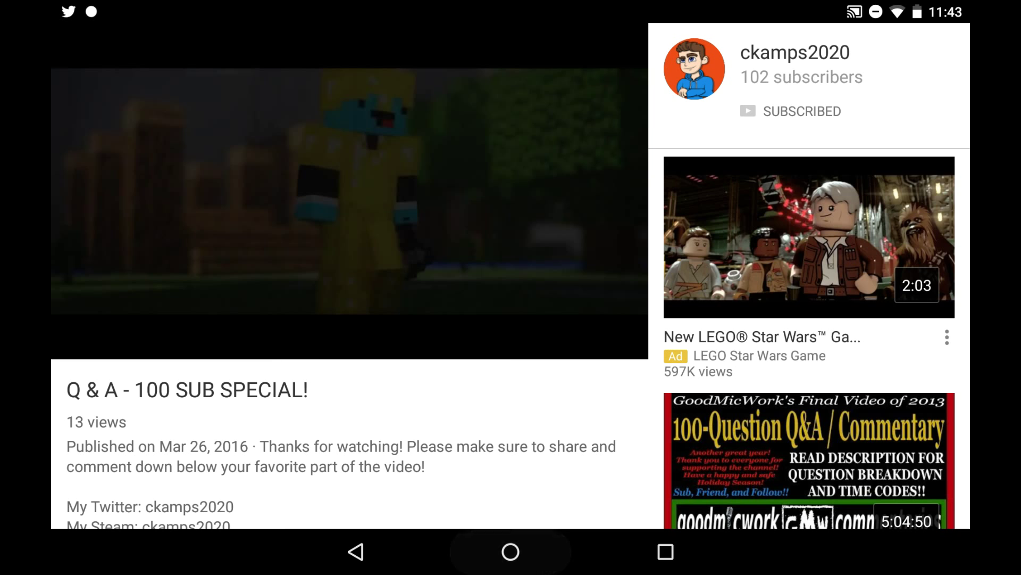
left_click(511, 566)
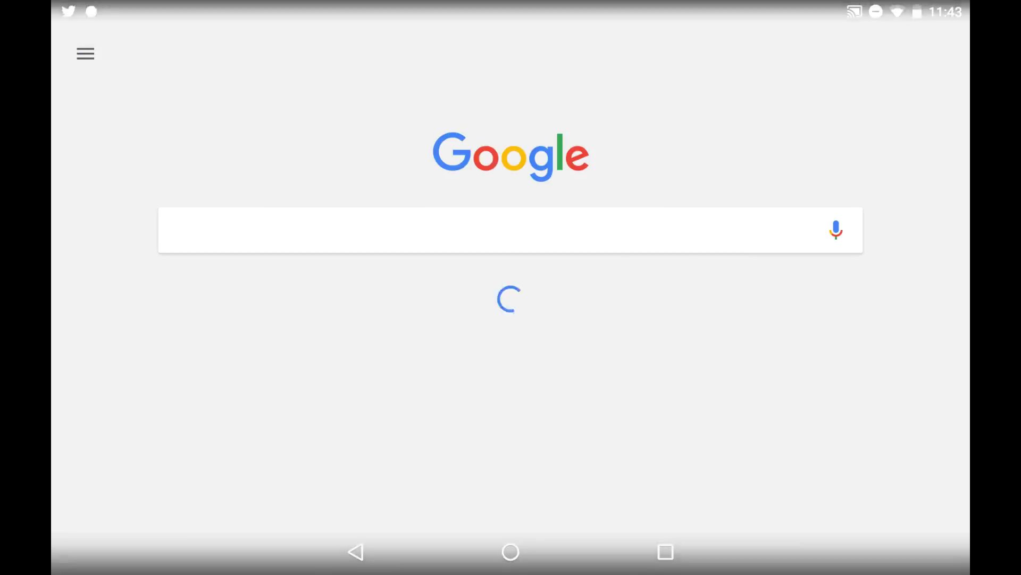
Reach Settings > Voice via the side menu, glancing at the Hands-free options.
left_click(85, 54)
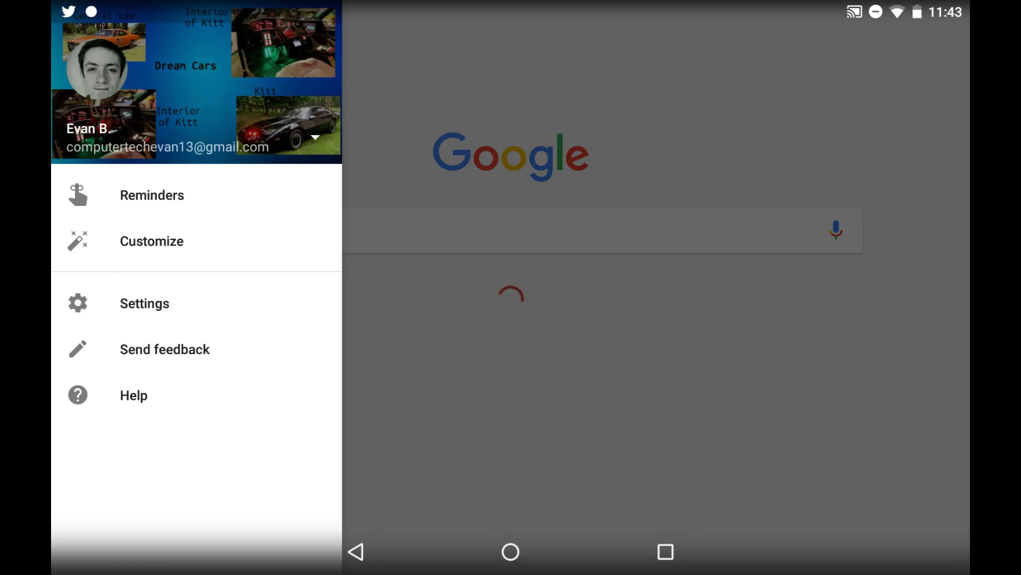
left_click(144, 304)
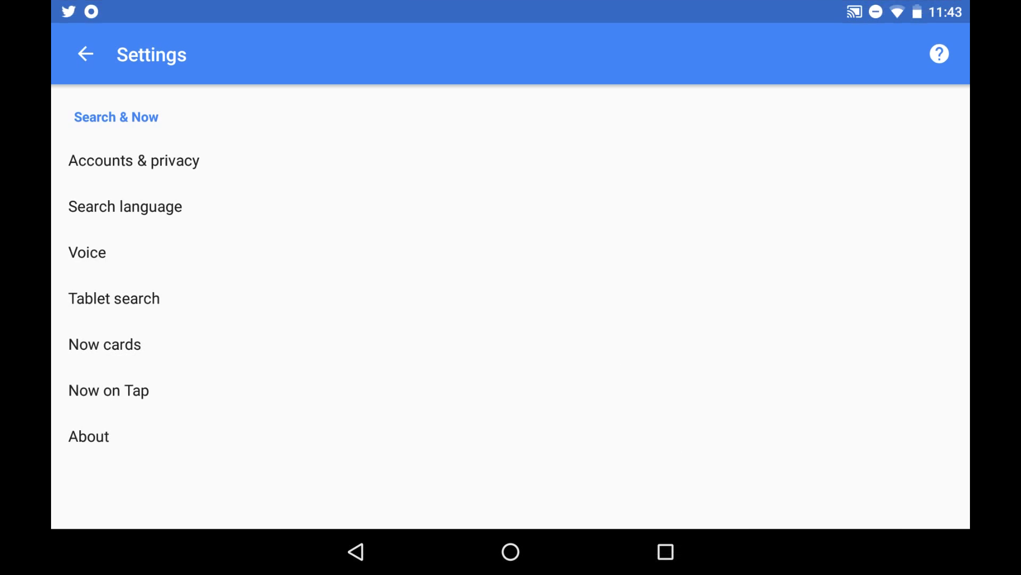
left_click(87, 252)
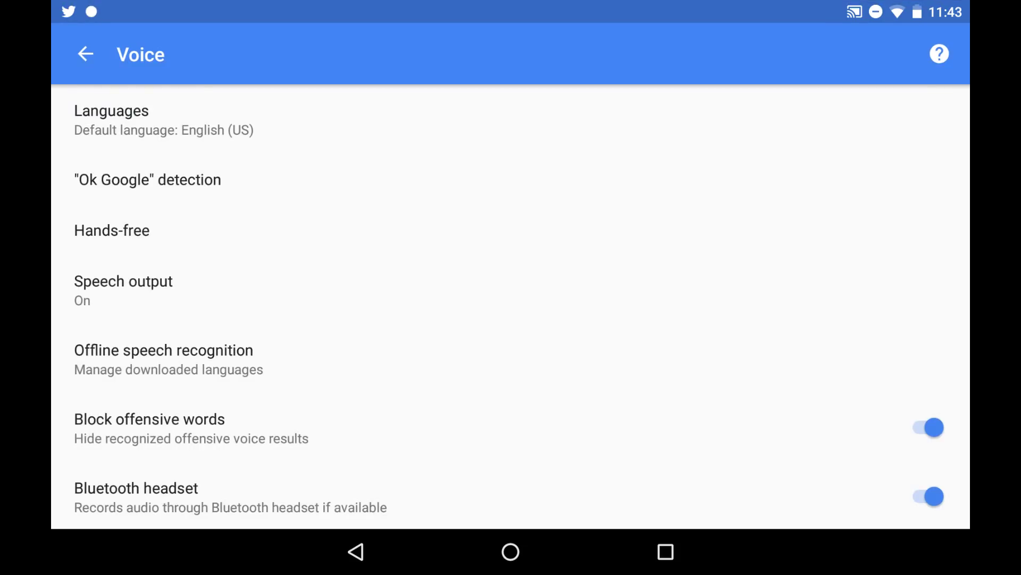
left_click(112, 230)
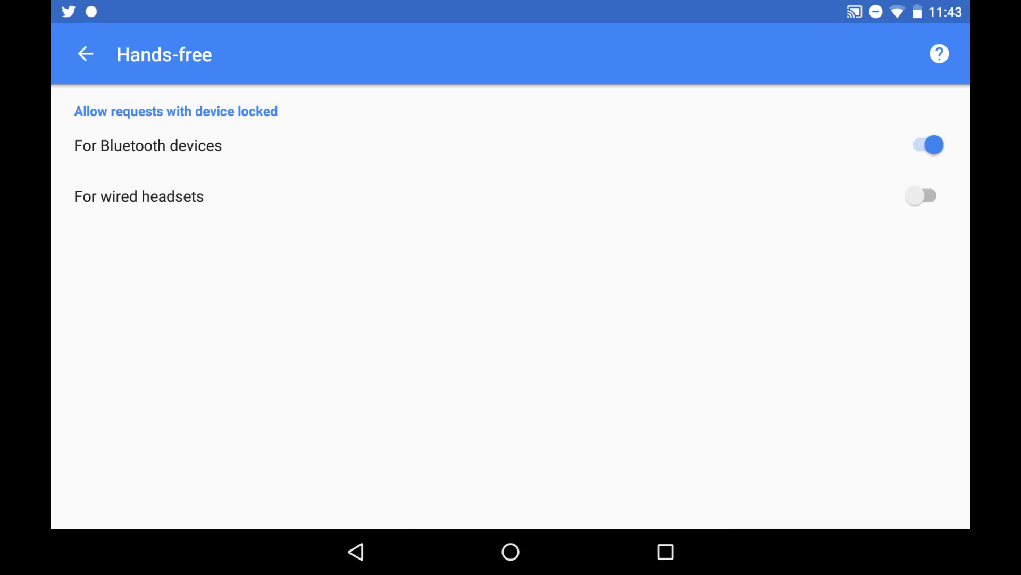
left_click(85, 54)
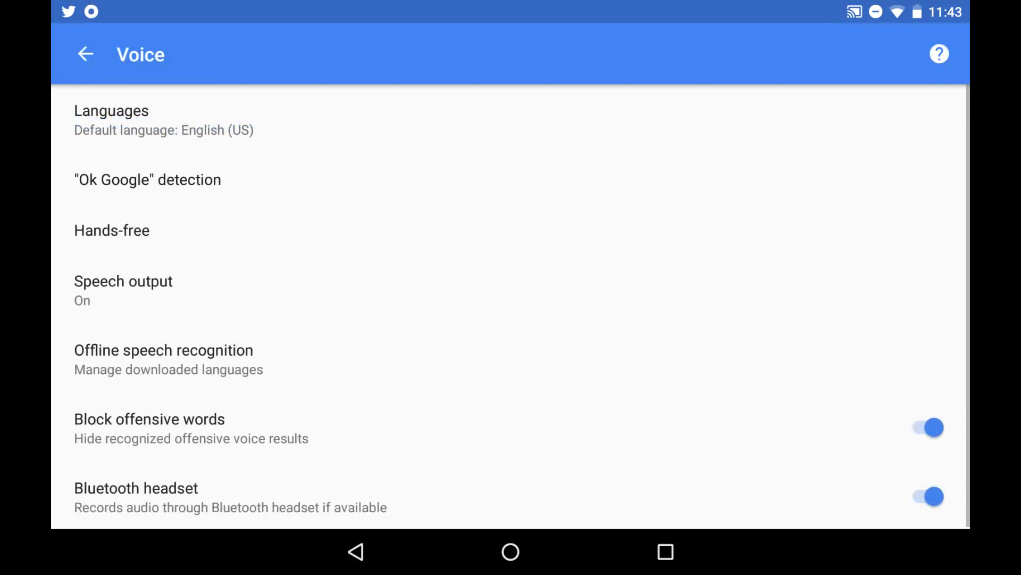
Enable "Ok Google" detection From the Google app and From any screen, then return to YouTube.
left_click(147, 179)
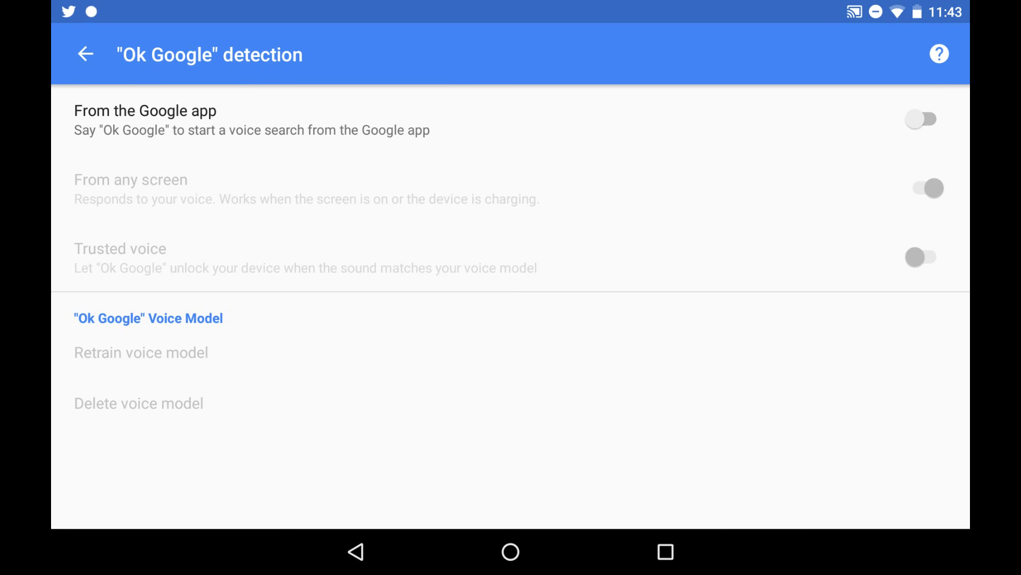
left_click(926, 119)
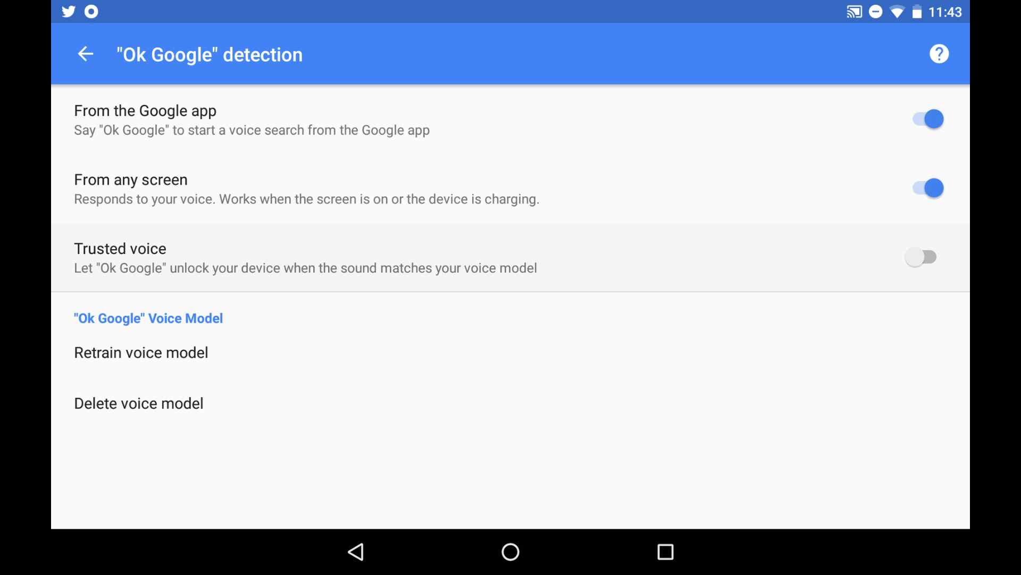
left_click(923, 257)
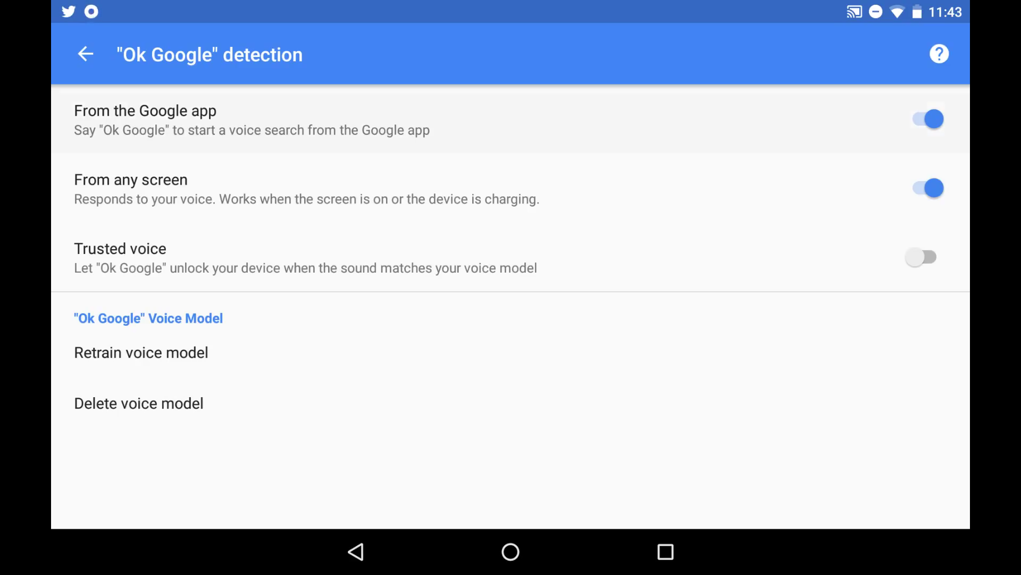
left_click(927, 118)
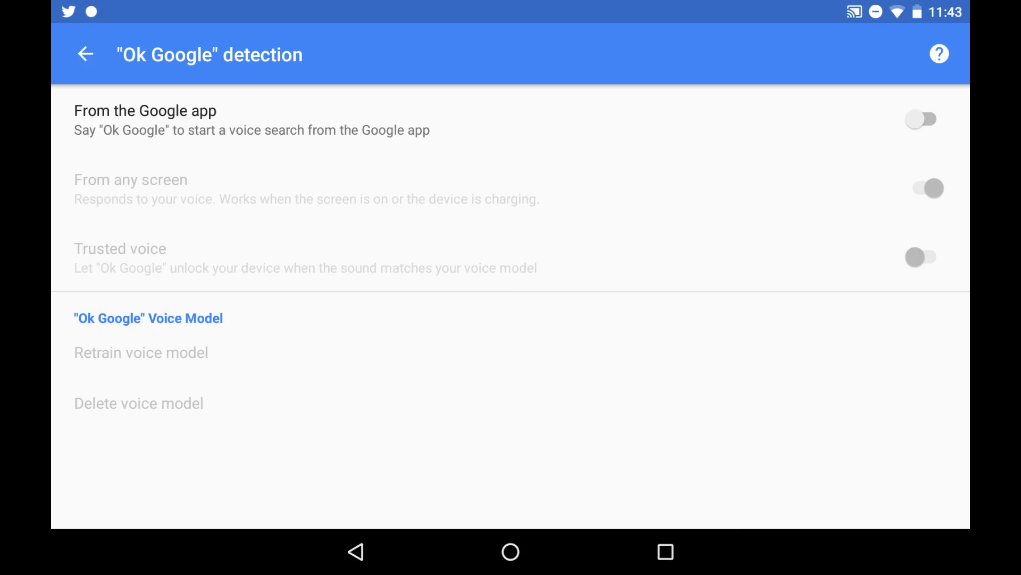
left_click(925, 118)
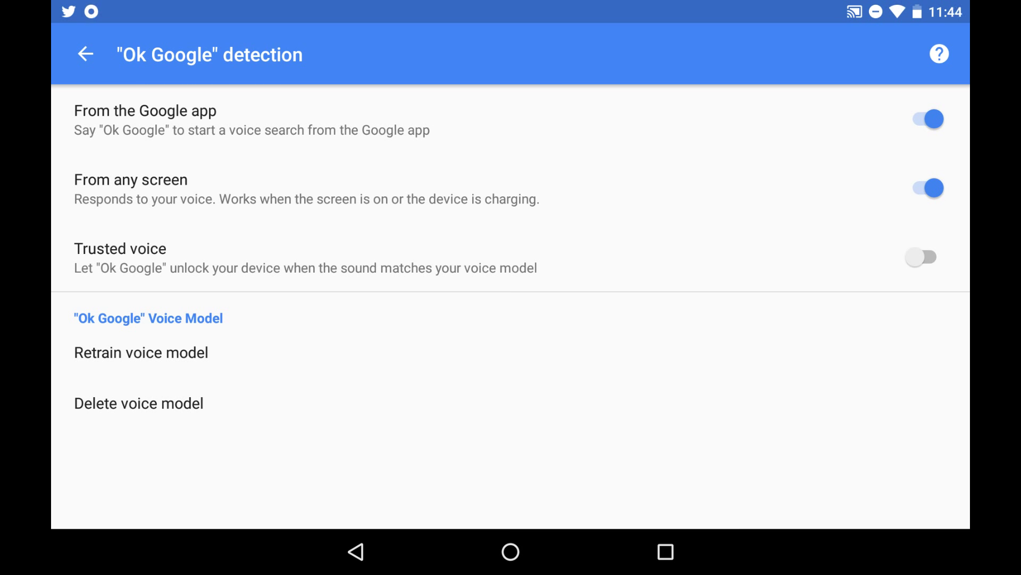
left_click(86, 54)
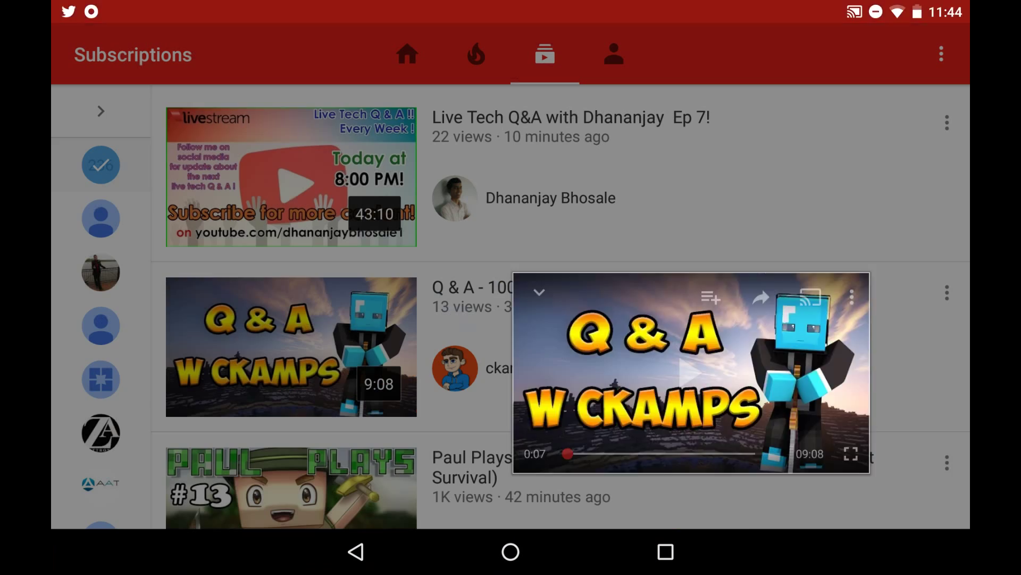
Expand the minimized Q & A video to its watch page and start playback.
left_click(689, 377)
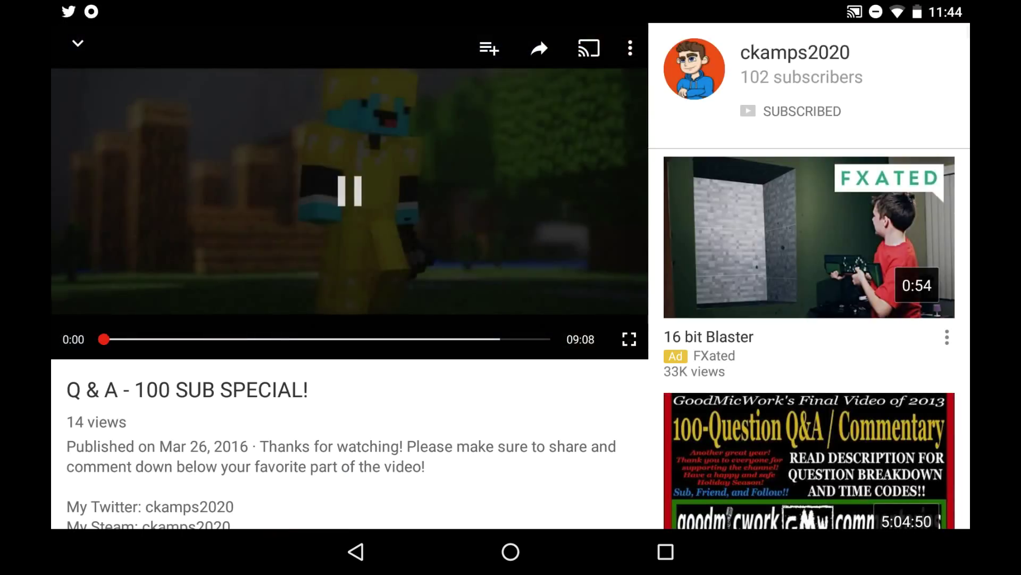
left_click(349, 193)
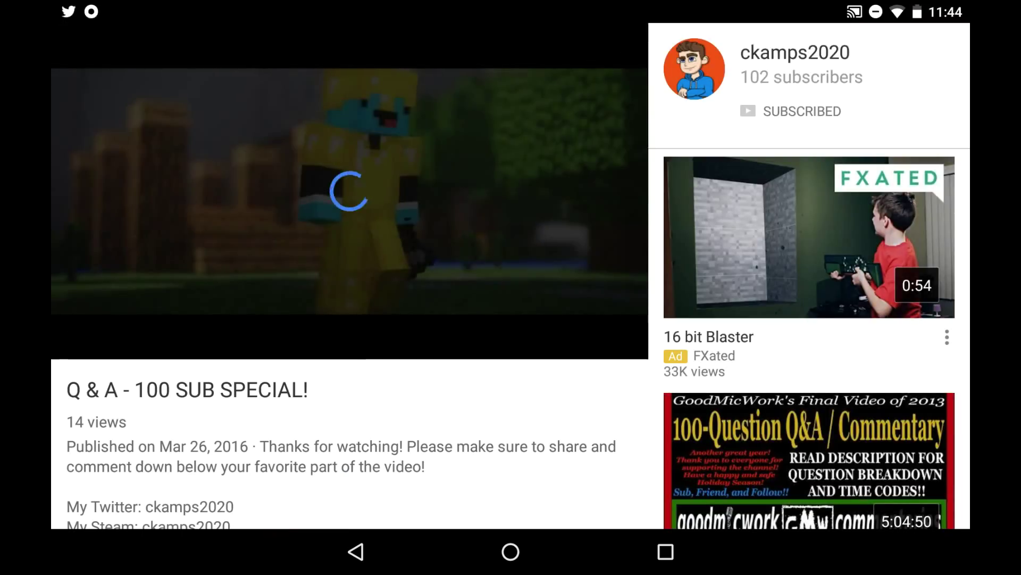